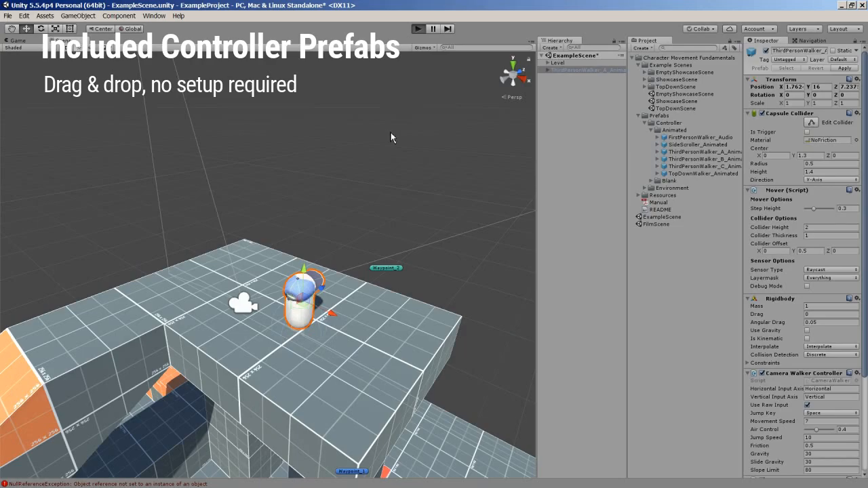
Place the ThirdPersonWalker prefab on the grey level blocks with its collider, mover and camera components.
{"action": "left_click", "coordinate": [417, 28]}
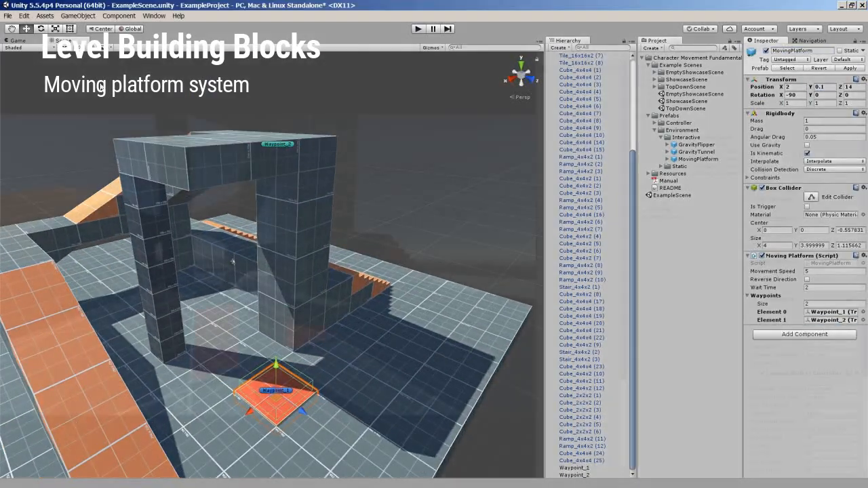
Review the MovingPlatform object's Moving Platform script and its two waypoints in the Inspector.
{"action": "left_click", "coordinate": [417, 29]}
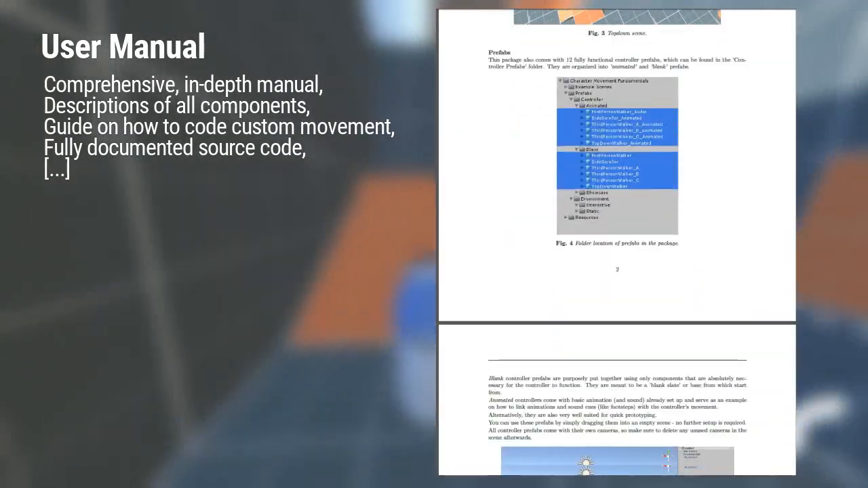
Scroll the Manual PDF from the prefab overview through component tables to the coding examples.
{"action": "scroll", "scroll_direction": "up", "scroll_amount": 3}
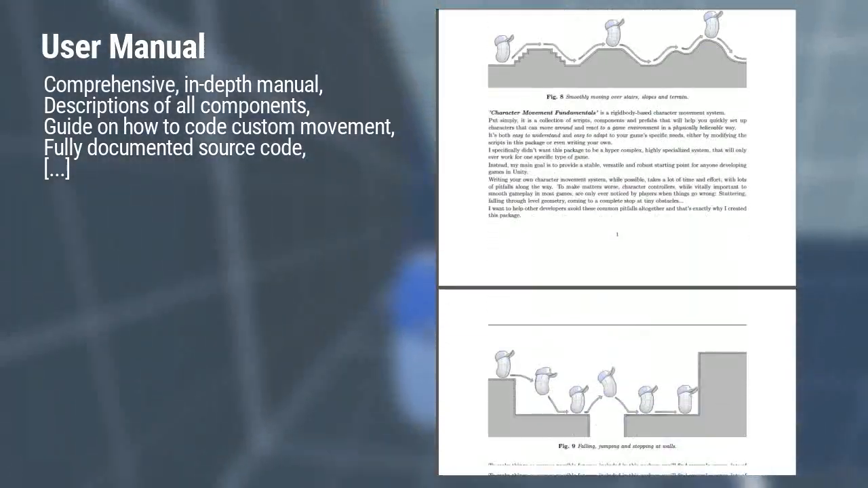
{"action": "scroll", "scroll_direction": "down", "scroll_amount": 3}
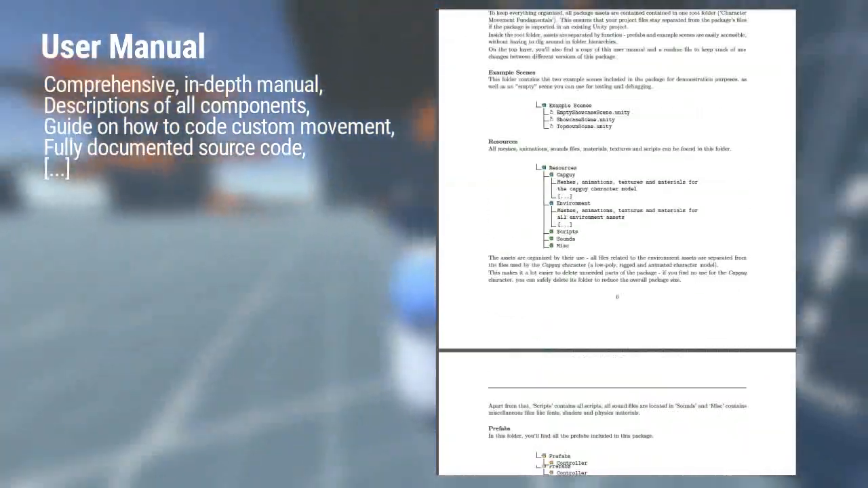
{"action": "scroll", "scroll_direction": "down", "scroll_amount": 3}
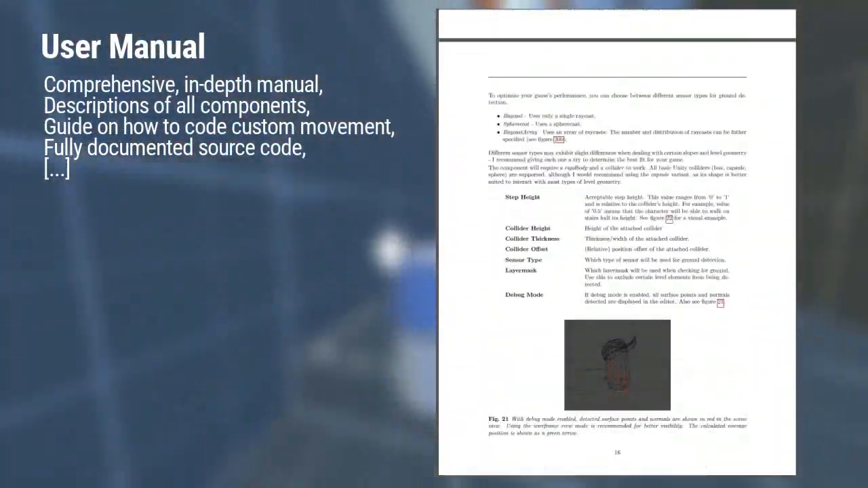
{"action": "scroll", "scroll_direction": "down", "scroll_amount": 3}
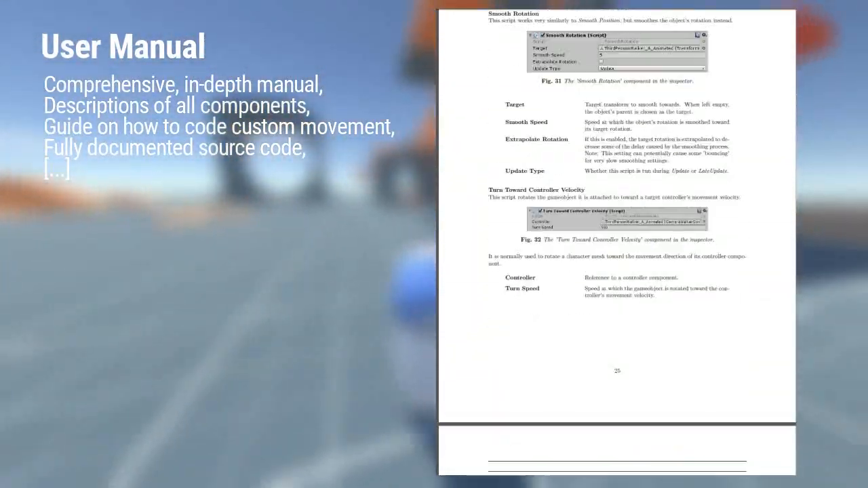
{"action": "scroll", "scroll_direction": "down", "scroll_amount": 3}
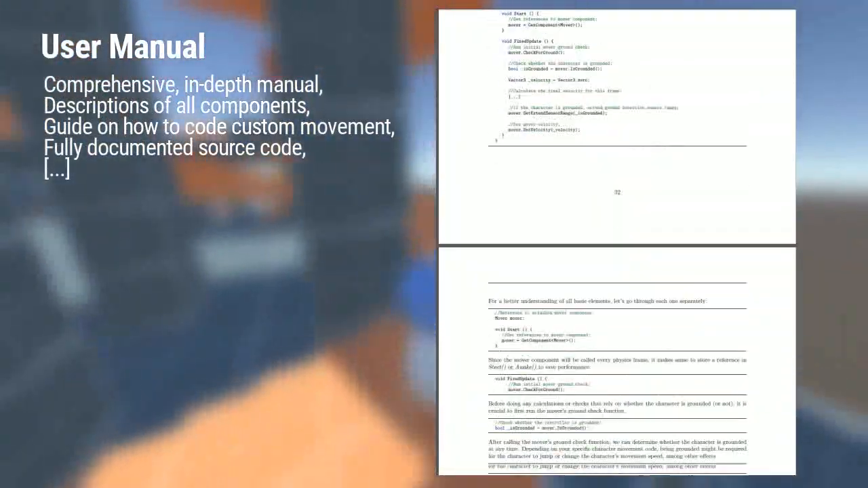
{"action": "scroll", "scroll_direction": "down", "scroll_amount": 3}
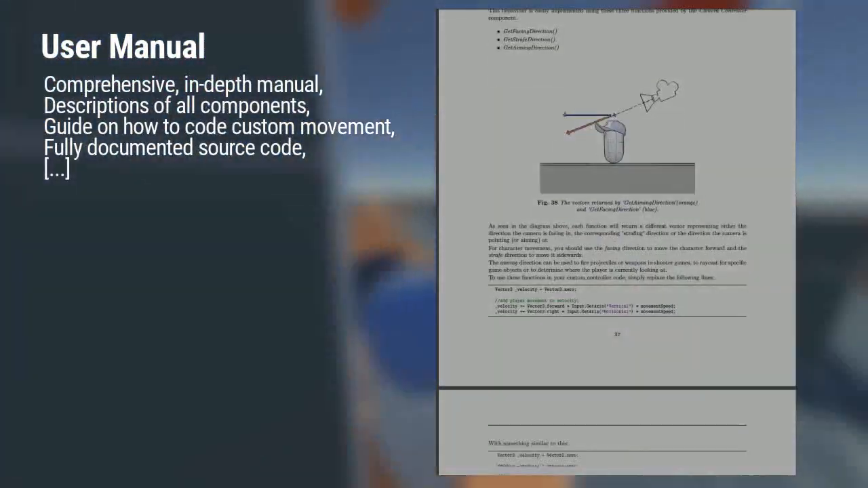